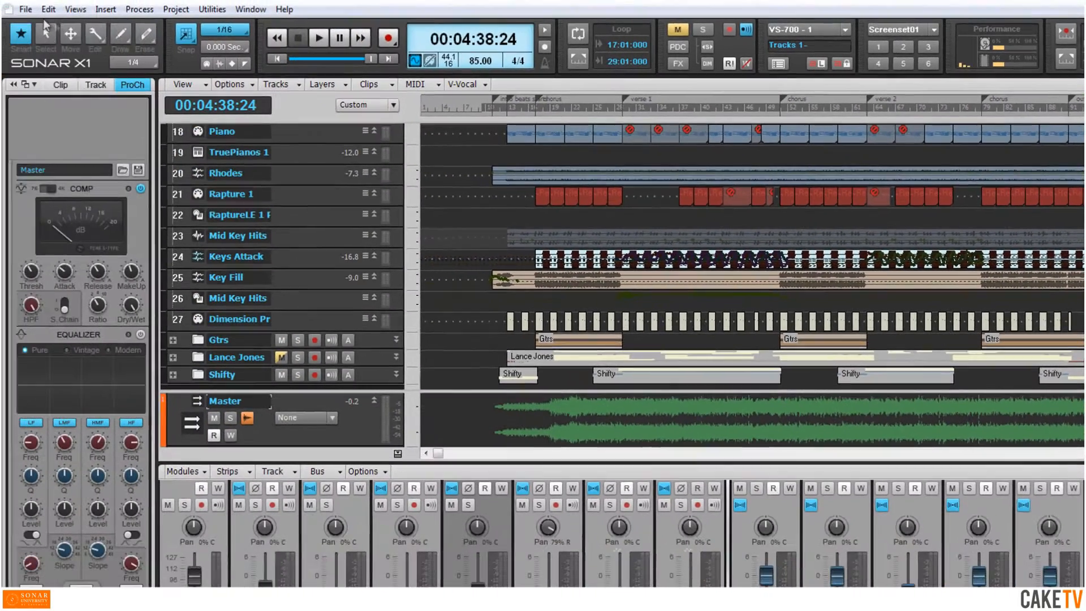
- Reach the Export Audio dialog through File > Export > Audio
{"action": "left_click", "coordinate": [27, 9]}
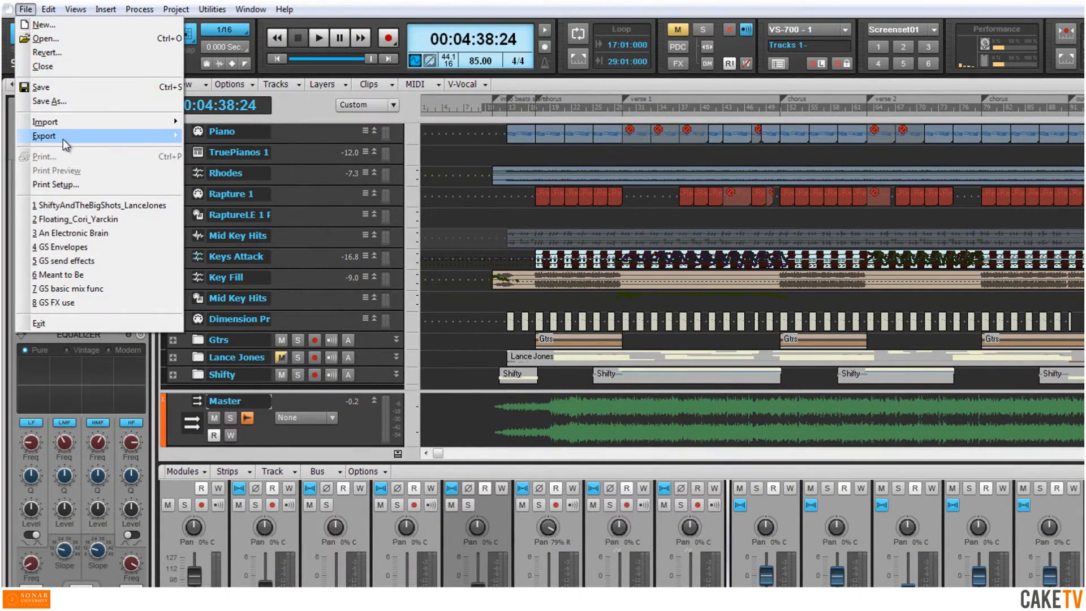
{"action": "left_click", "coordinate": [41, 135]}
{"action": "type", "text": "C"}
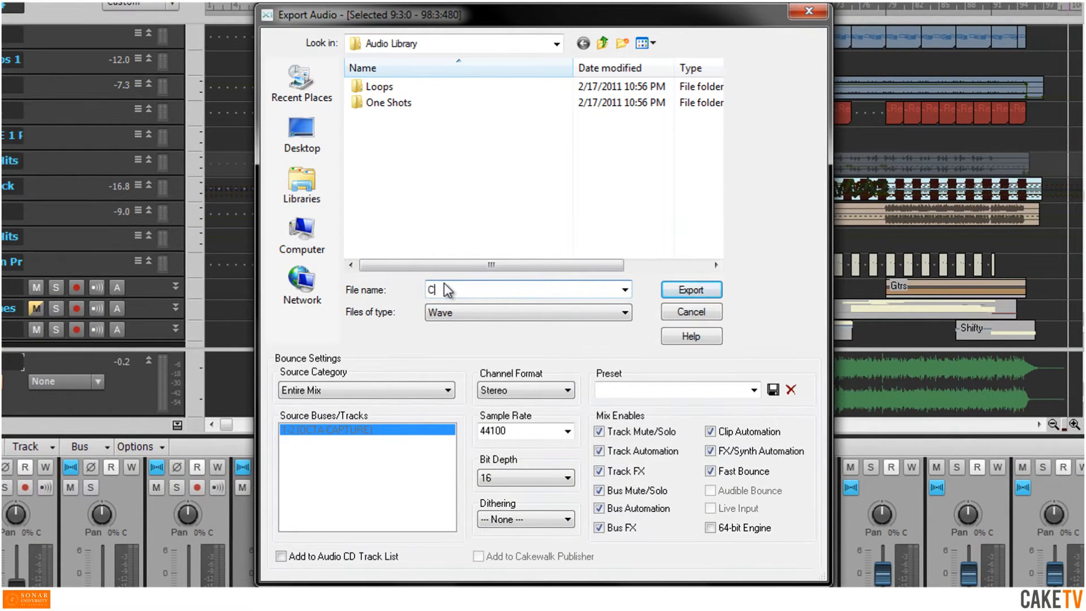
- Name the export file 'Cherry Lane' and keep Wave as the file type
{"action": "type", "text": "he Lan"}
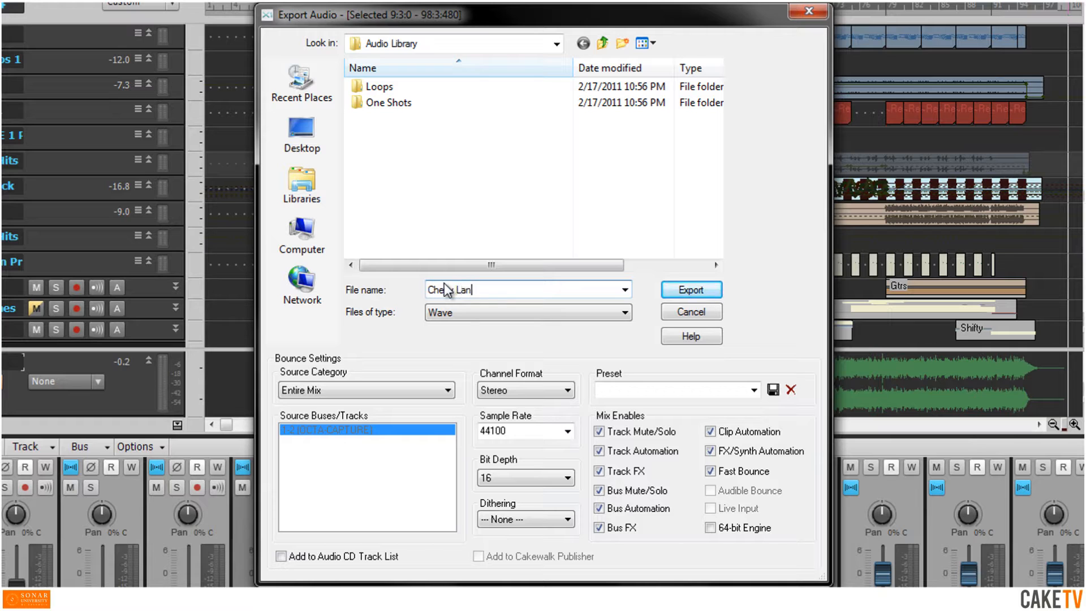
{"action": "type", "text": "e"}
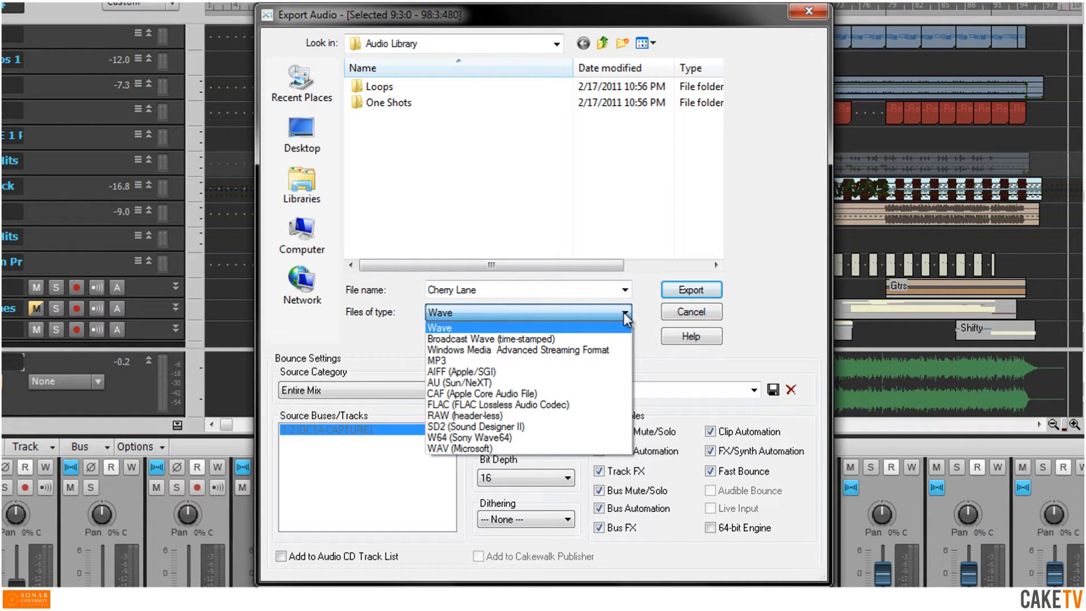
{"action": "left_click", "coordinate": [439, 328]}
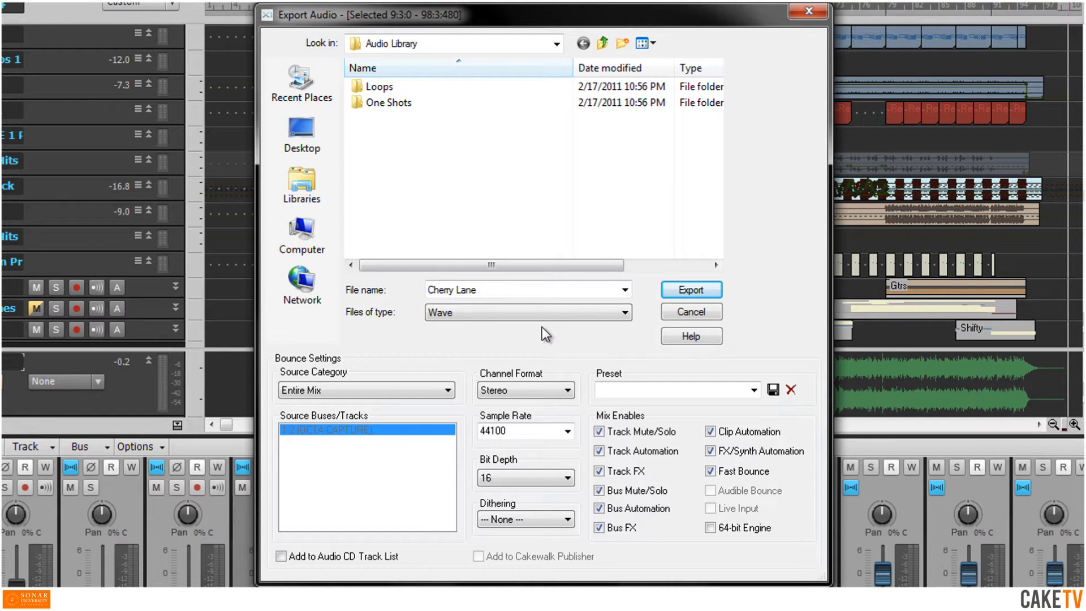
{"action": "mouse_move", "coordinate": [455, 408]}
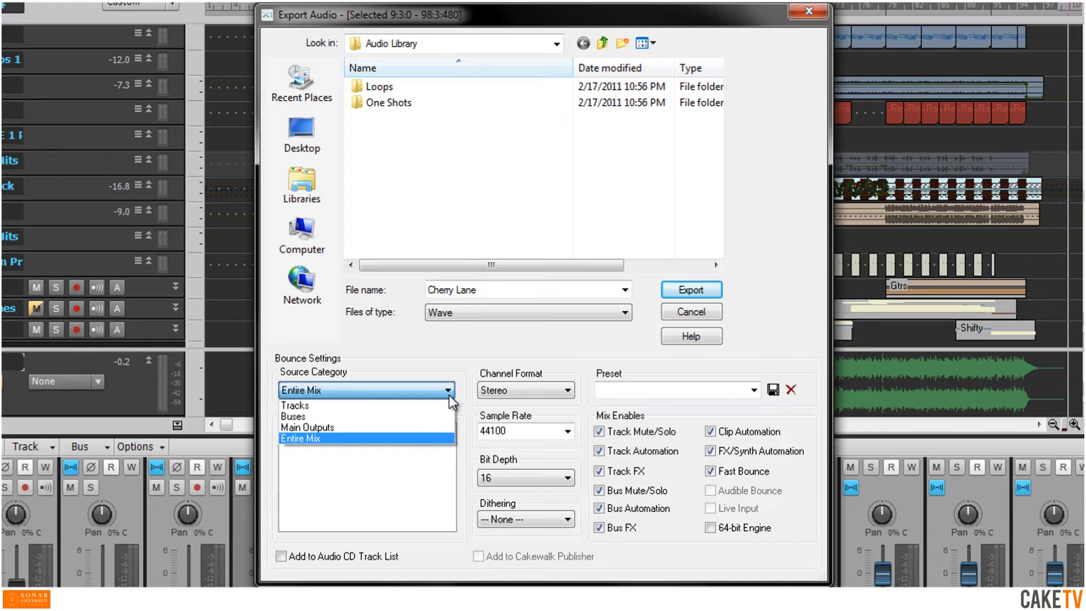
- Keep Bounce Settings at Entire Mix, Stereo, 44100 Hz sample rate and 16-bit depth
{"action": "left_click", "coordinate": [301, 438]}
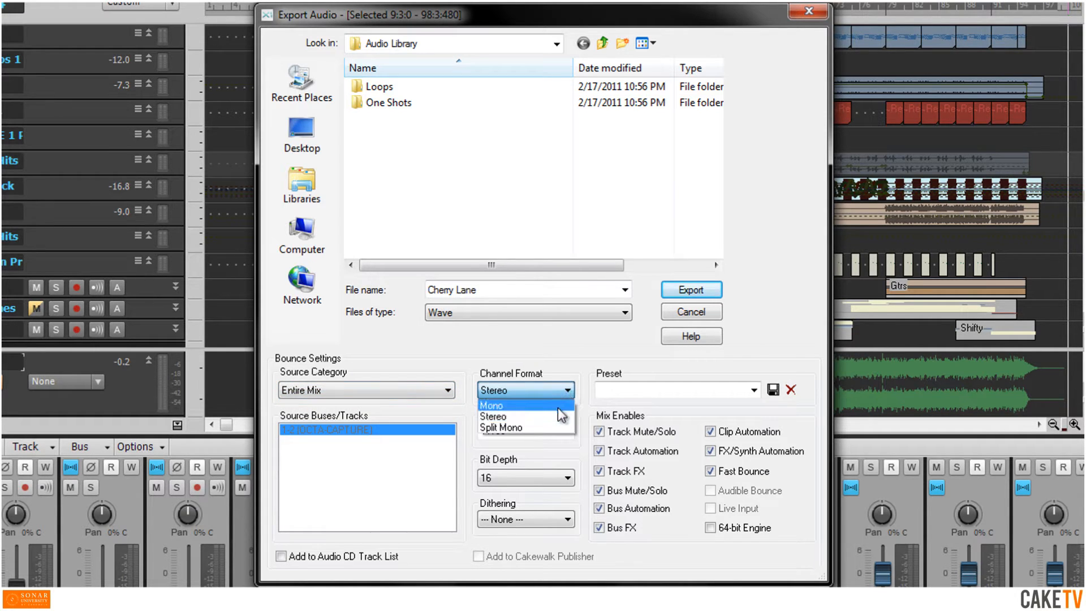
{"action": "left_click", "coordinate": [493, 417]}
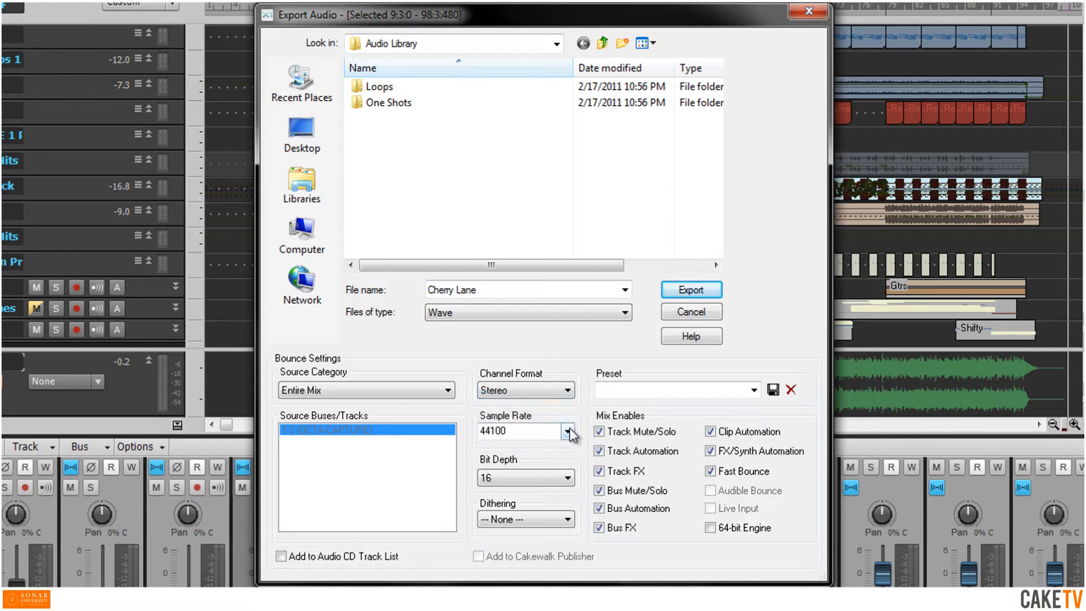
{"action": "left_click", "coordinate": [568, 430]}
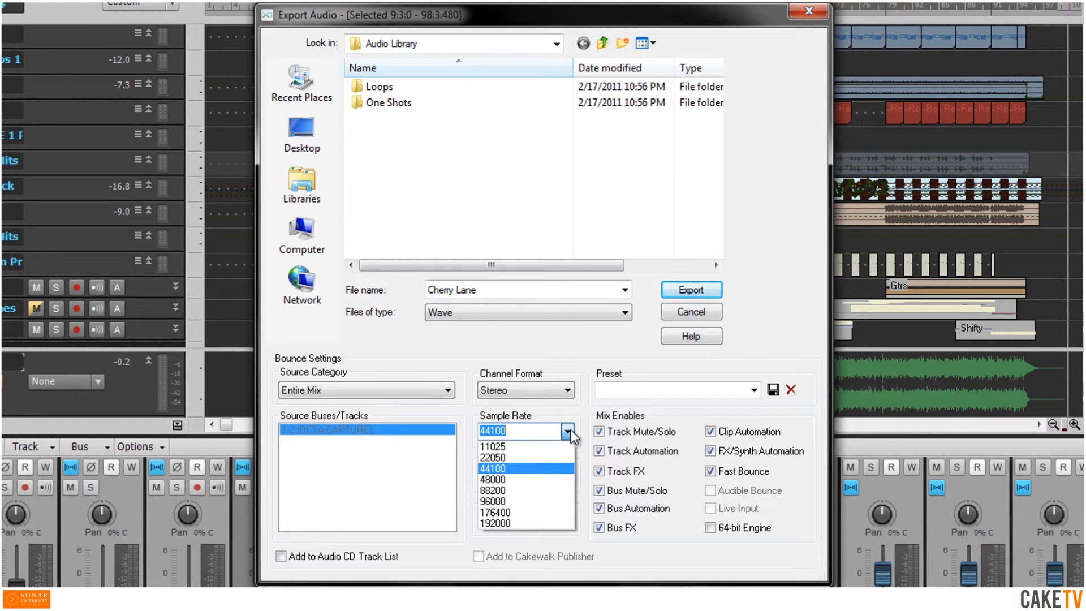
{"action": "left_click", "coordinate": [491, 468]}
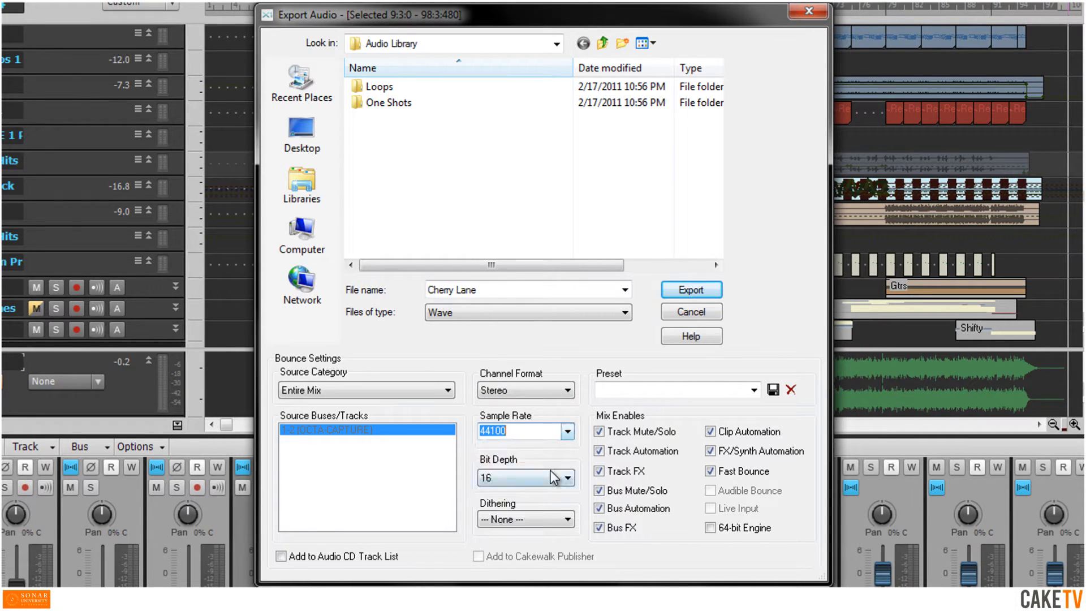
{"action": "left_click", "coordinate": [565, 476]}
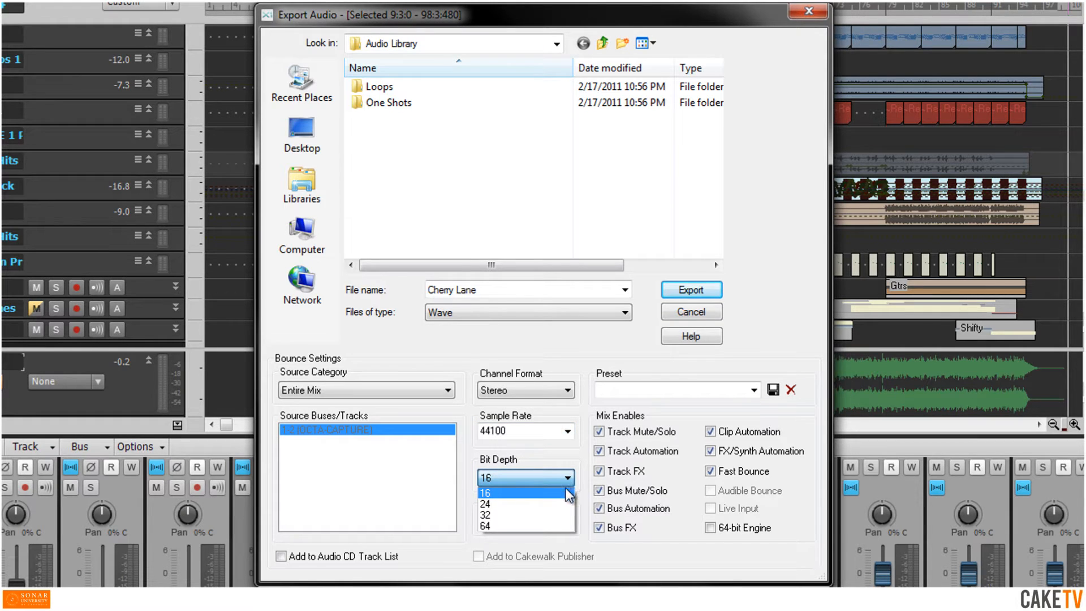
{"action": "left_click", "coordinate": [498, 491]}
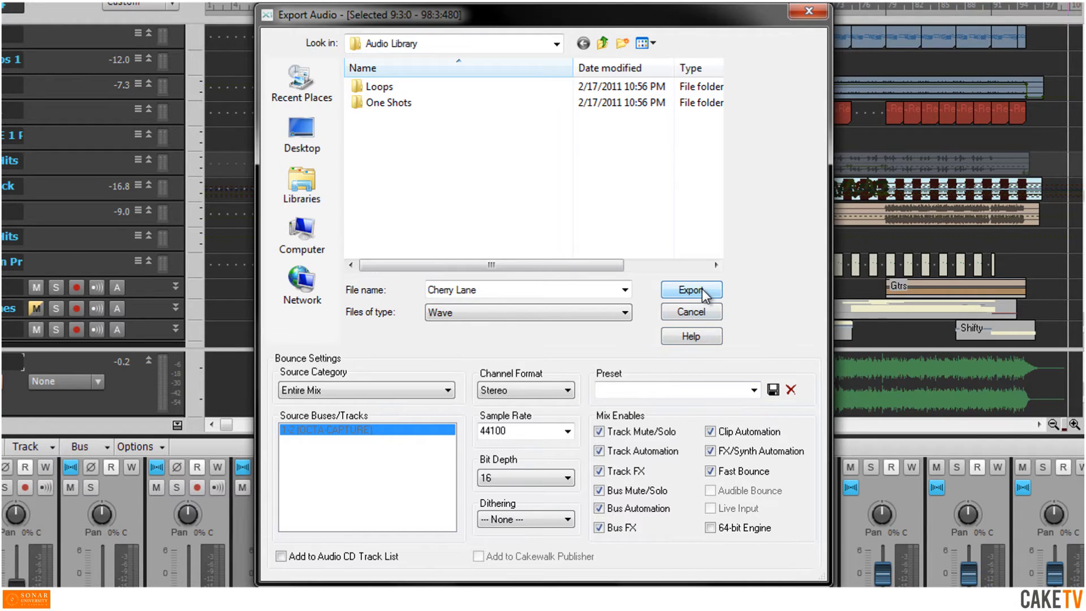
{"action": "left_click", "coordinate": [691, 289]}
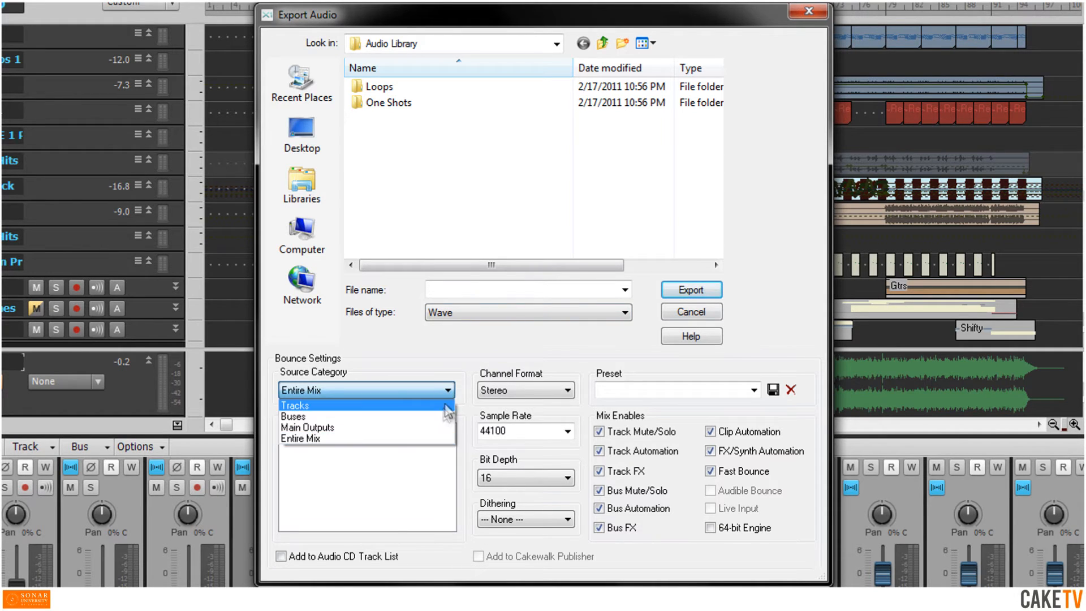
- Change the Source Category to Buses and adjust the selected buses in the list
{"action": "left_click", "coordinate": [295, 405]}
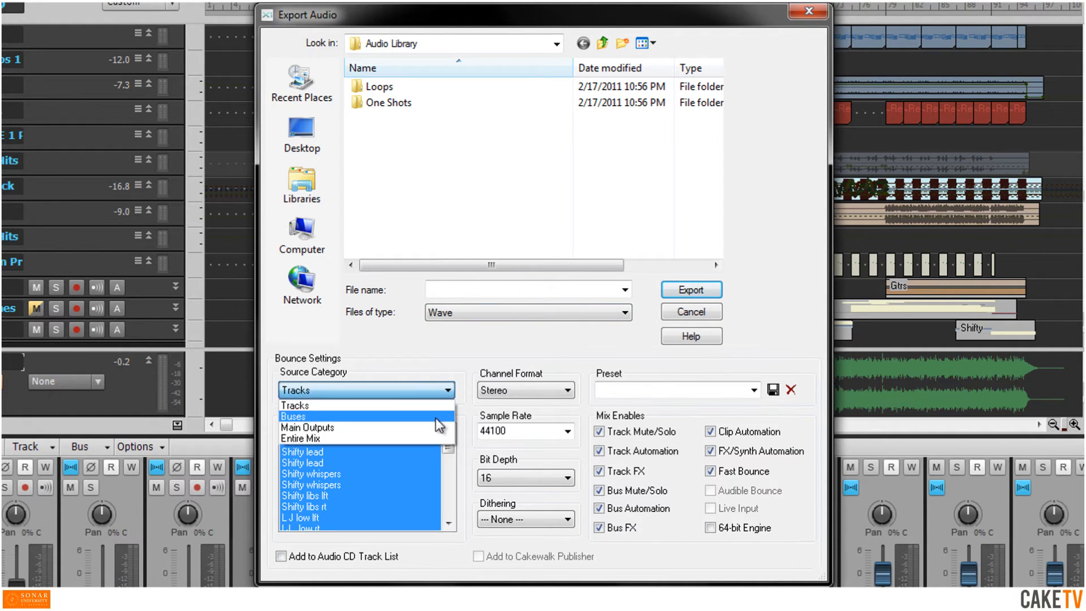
{"action": "left_click", "coordinate": [293, 416]}
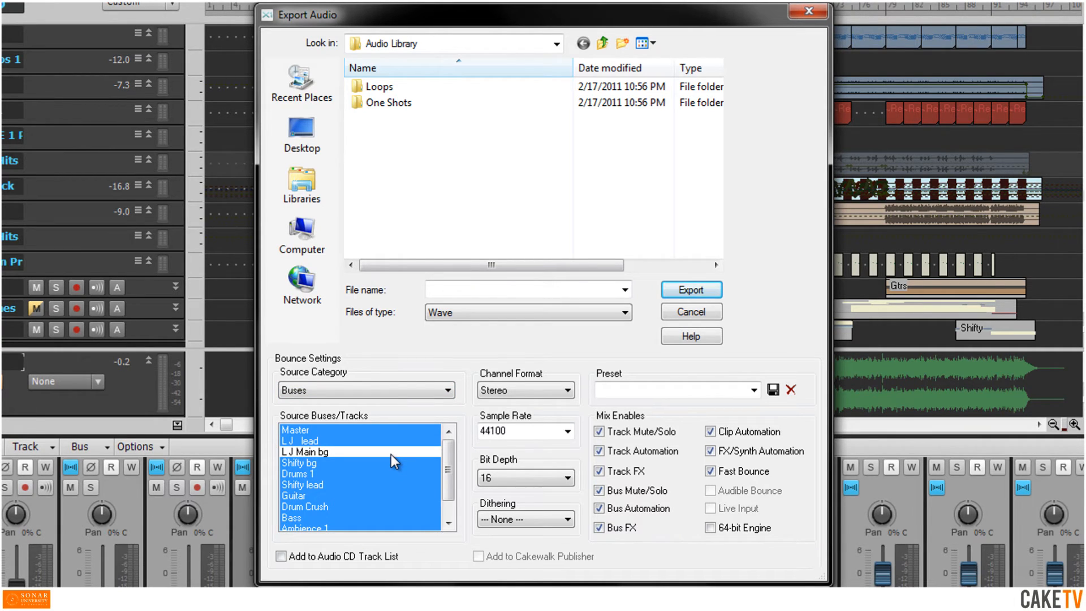
{"action": "left_click", "coordinate": [622, 313]}
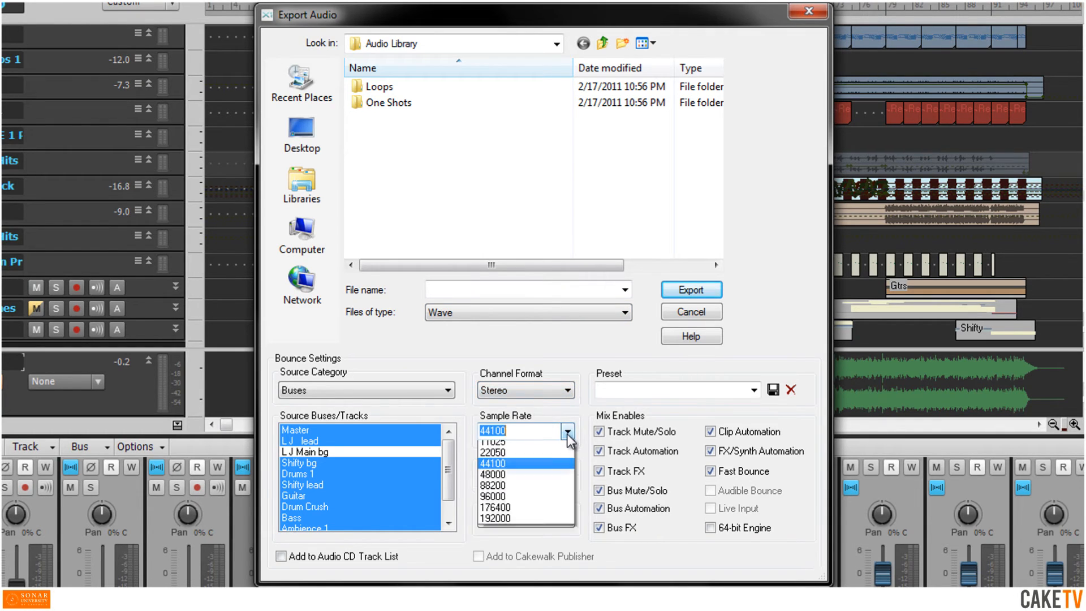
{"action": "left_click", "coordinate": [491, 461]}
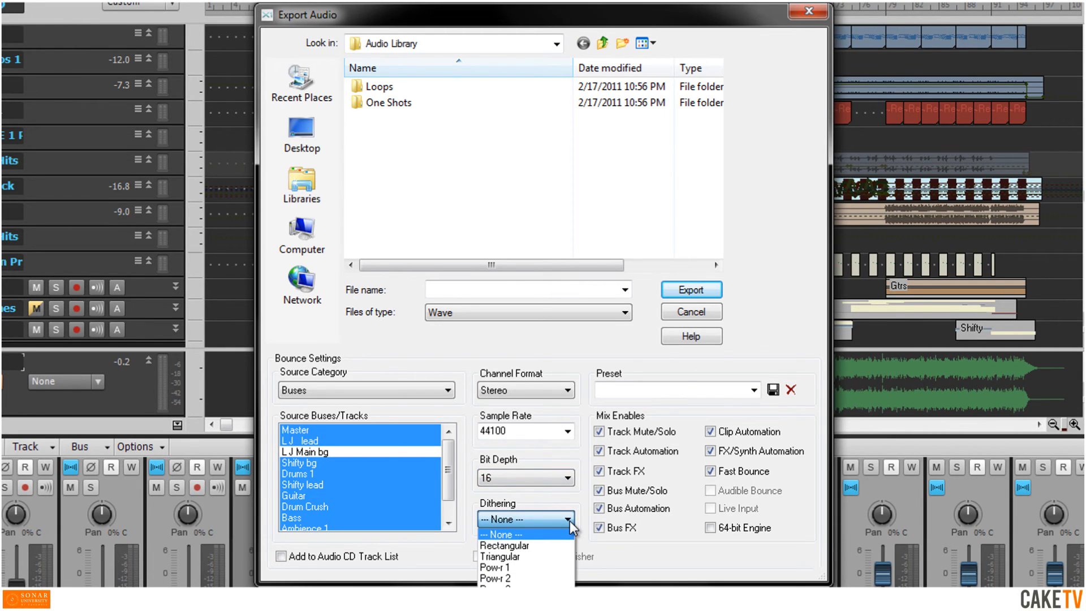
{"action": "left_click", "coordinate": [550, 518]}
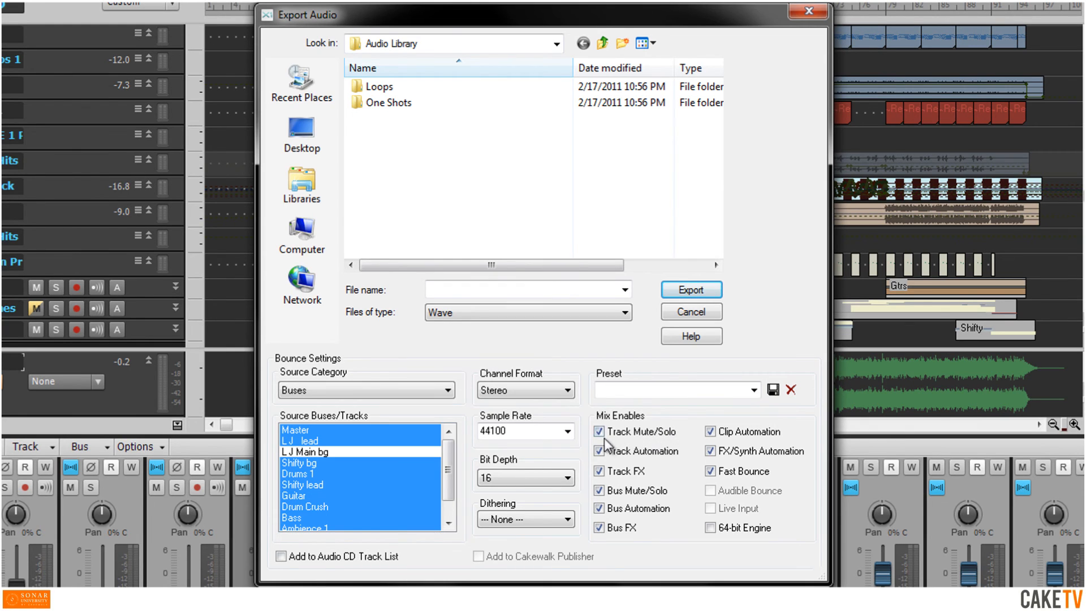
{"action": "left_click", "coordinate": [598, 470]}
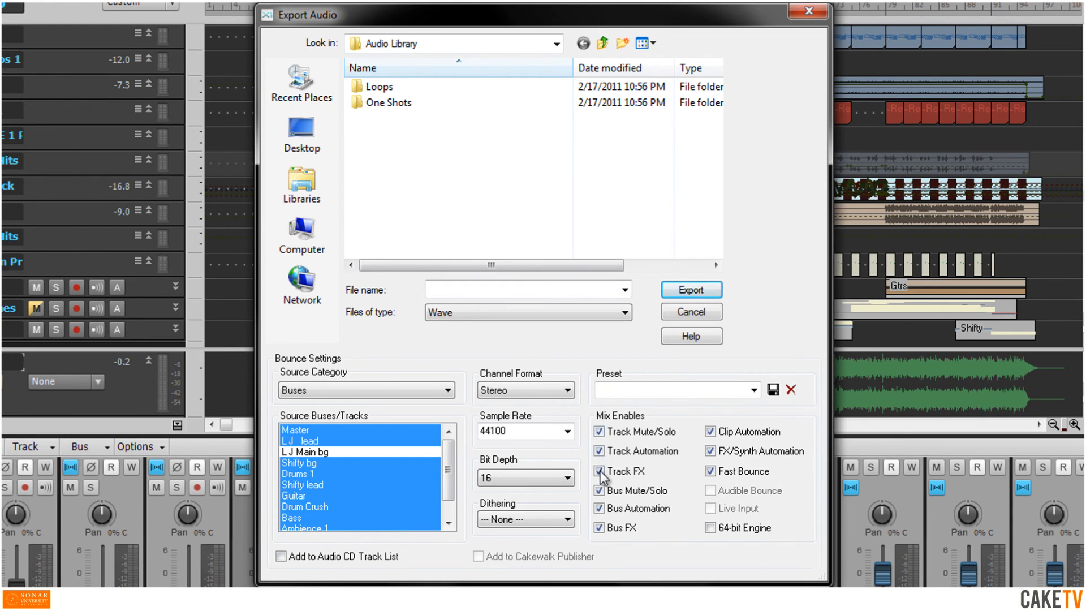